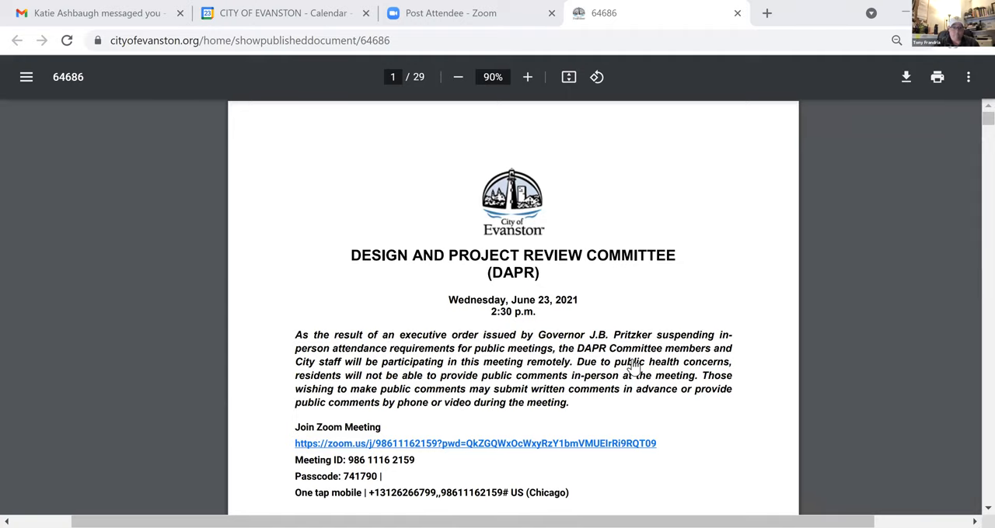
# Scroll down to page 11's golf storage shed site plan, reducing the zoom from 90% to 80%
pyautogui.scroll(-3)
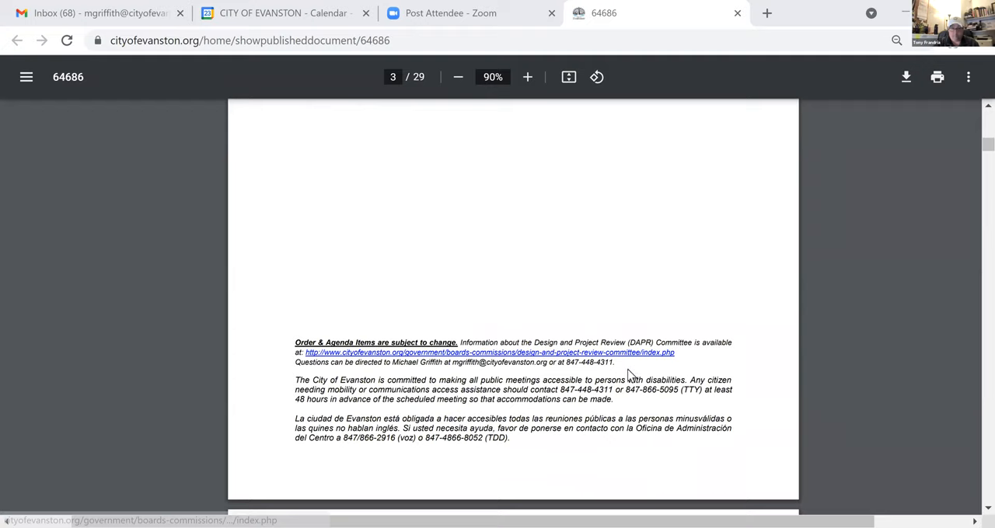
pyautogui.scroll(-3)
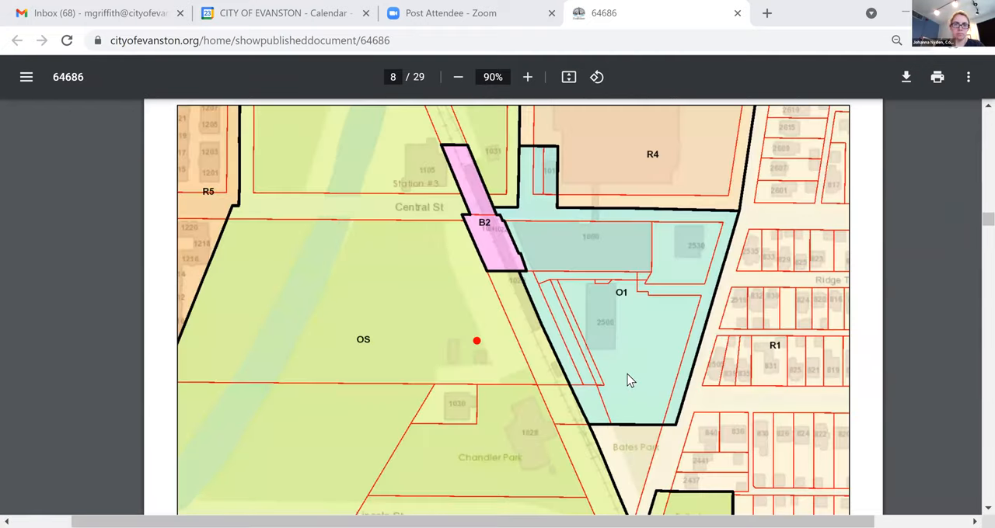
pyautogui.scroll(-3)
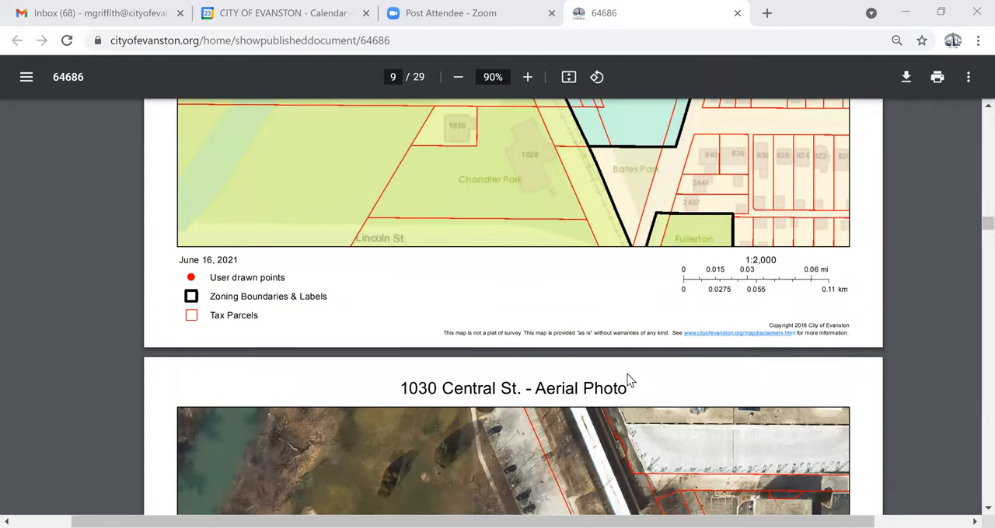
pyautogui.scroll(-3)
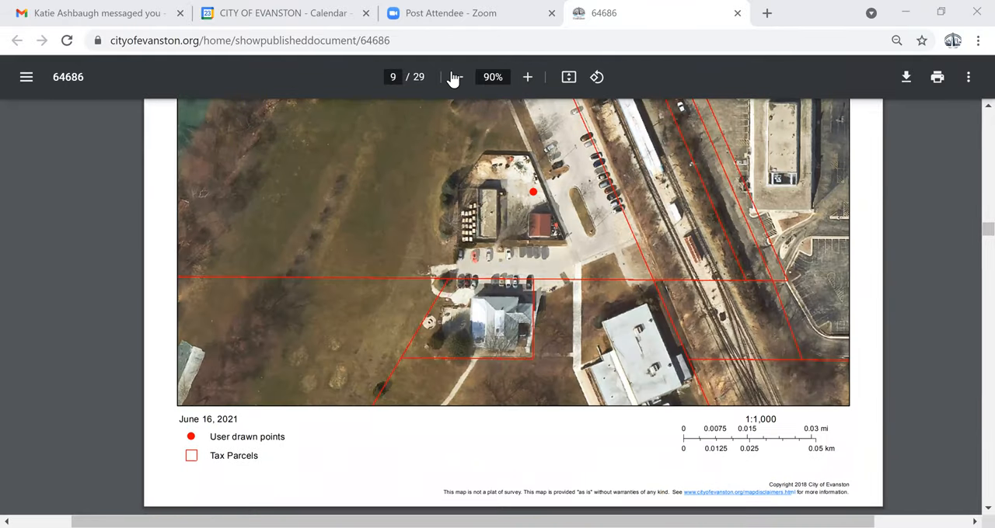
pyautogui.scroll(3)
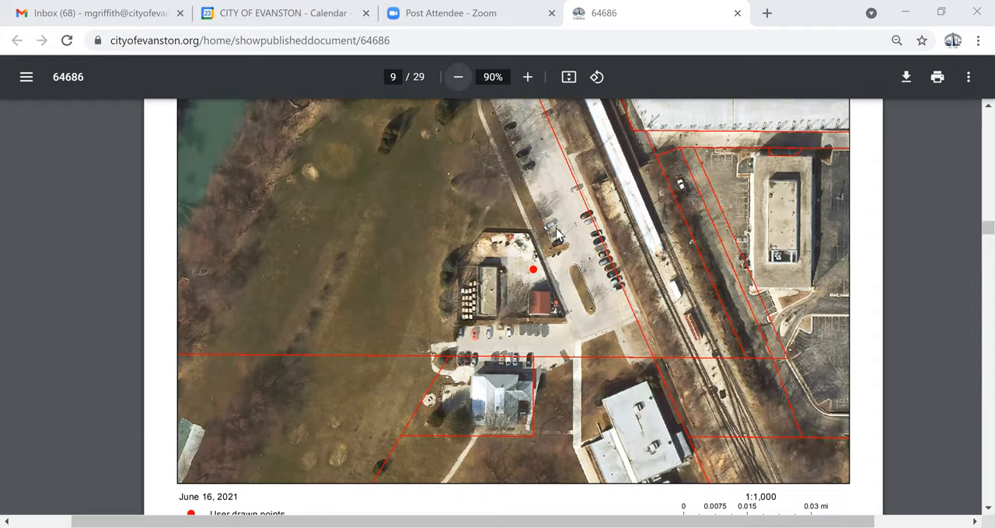
pyautogui.click(457, 77)
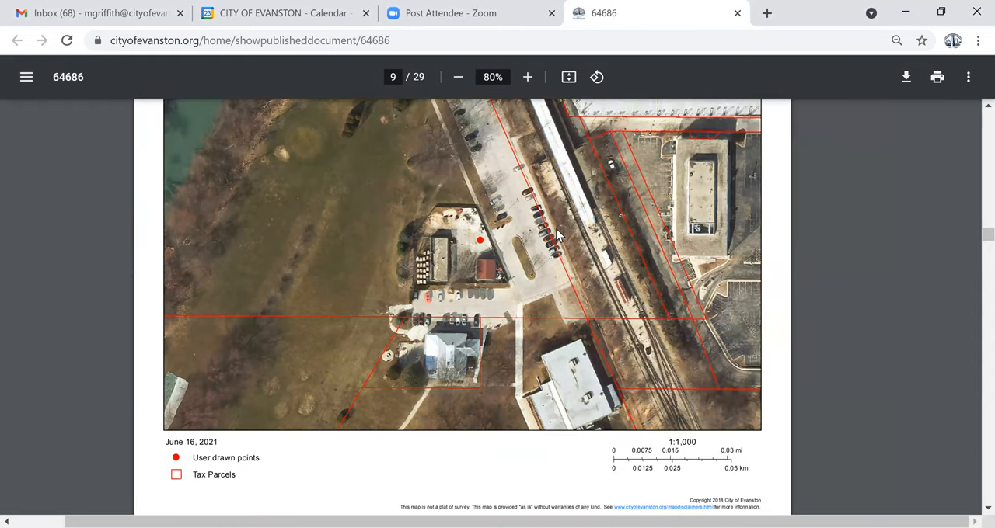
pyautogui.scroll(-3)
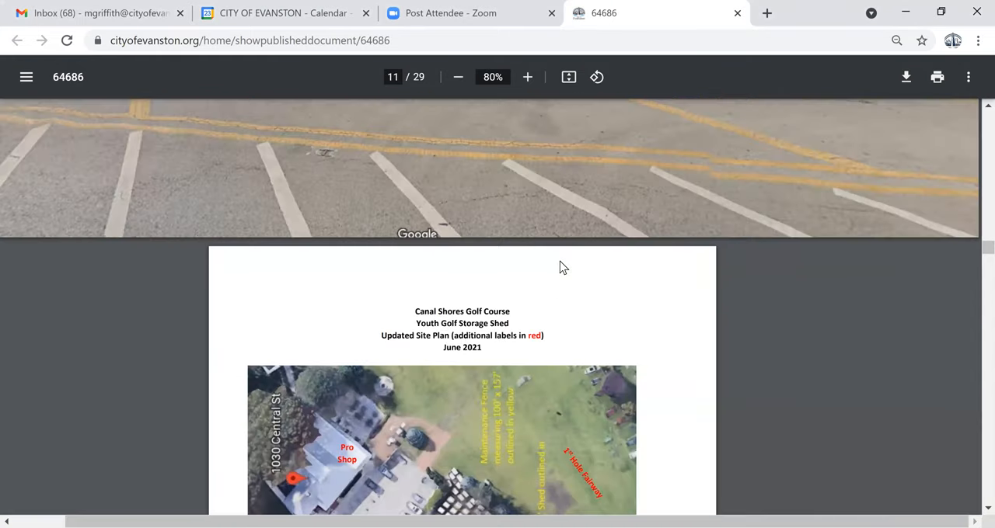
pyautogui.scroll(-3)
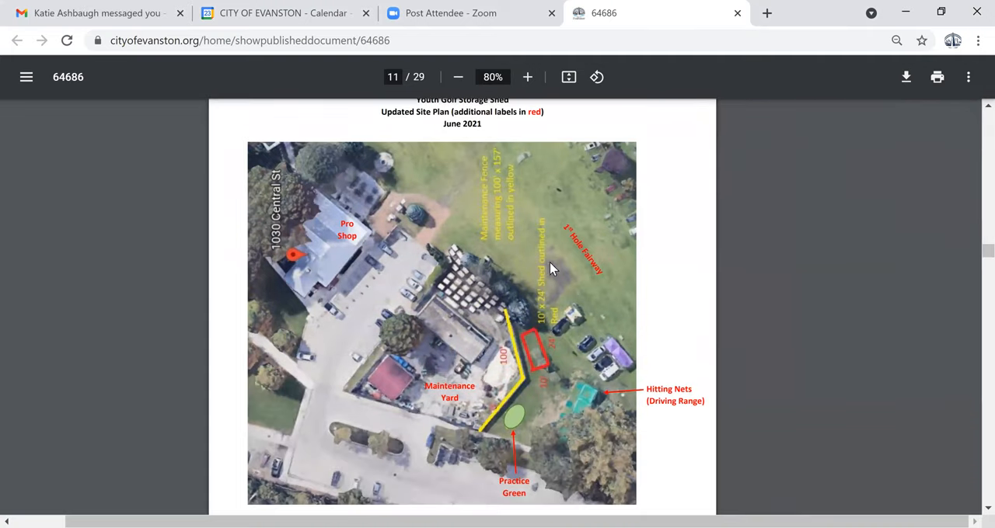
pyautogui.moveTo(753, 426)
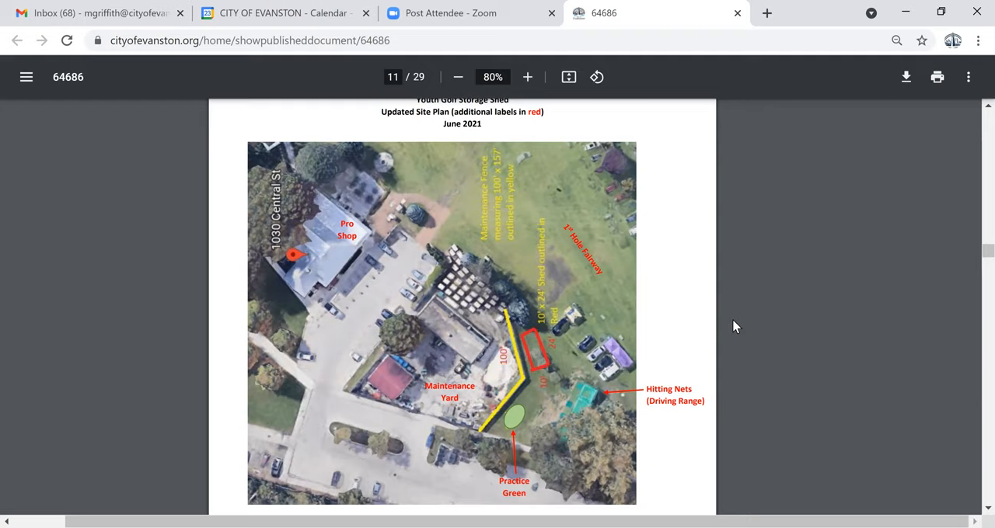
pyautogui.moveTo(973, 301)
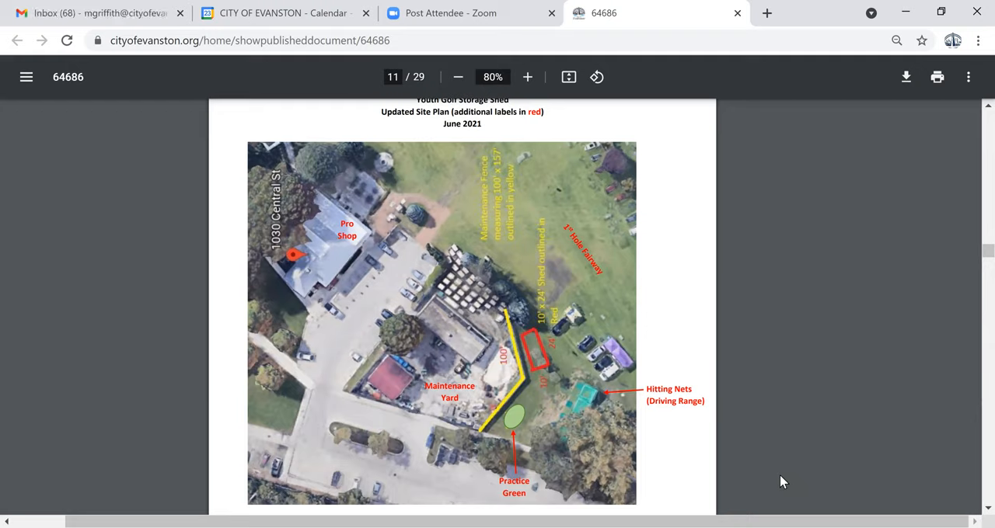
pyautogui.moveTo(773, 435)
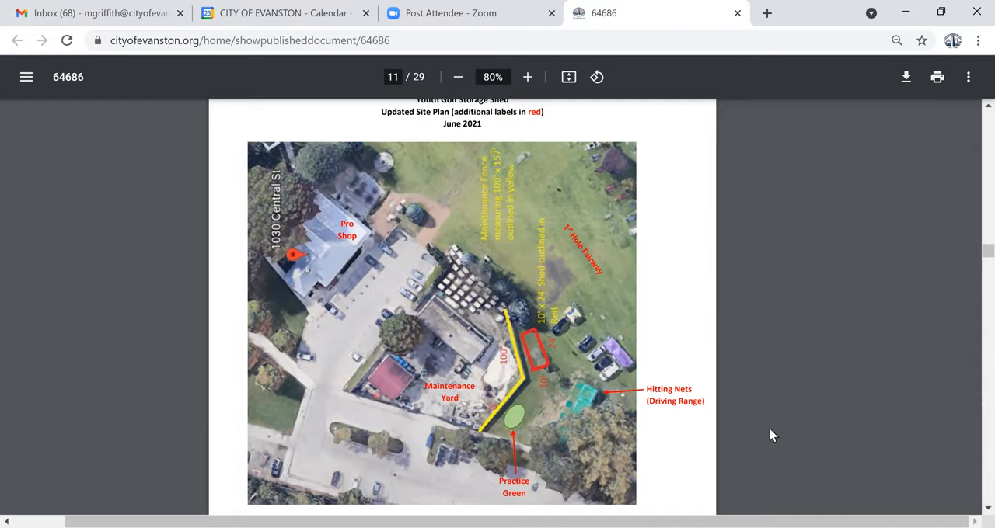
# Scroll past page 11 and reduce zoom from 80% to 67% over the page 12 Tuff Shed drawing
pyautogui.scroll(-3)
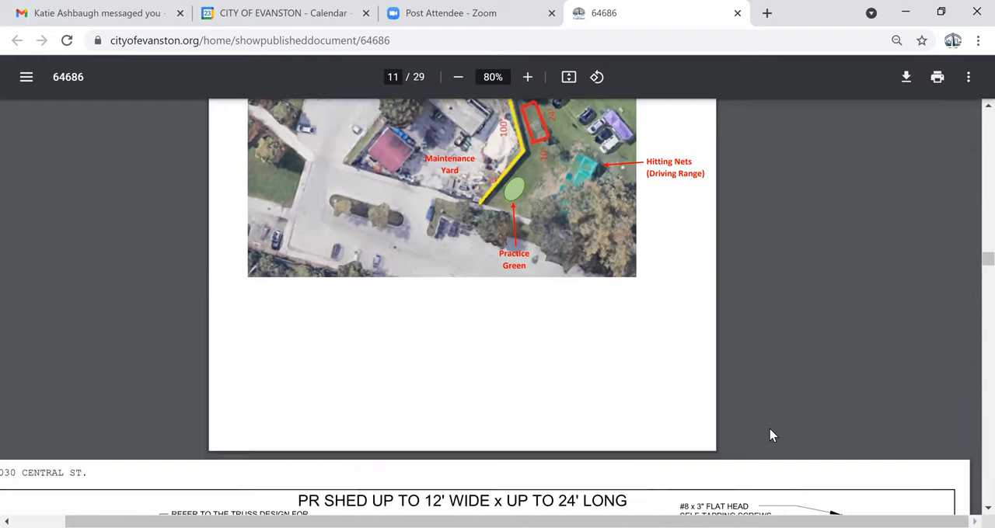
pyautogui.scroll(-3)
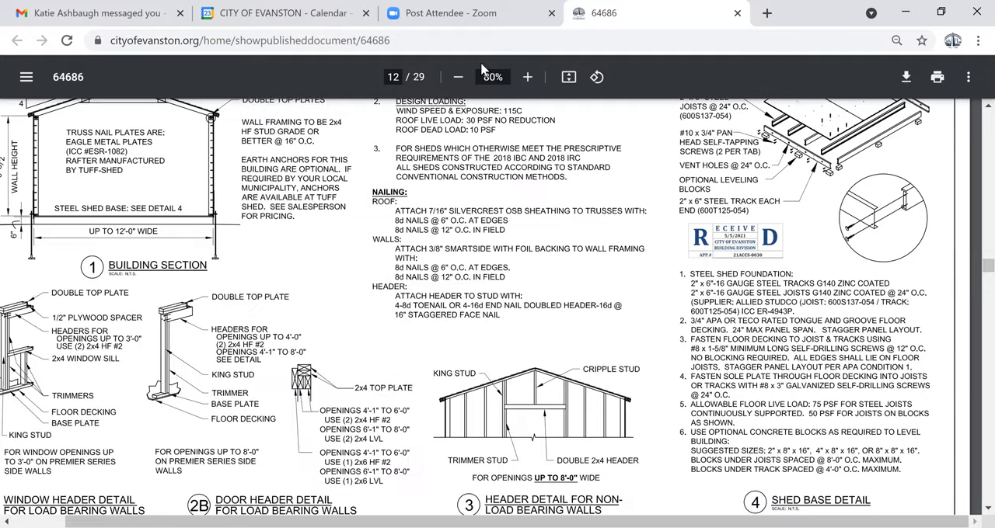
pyautogui.click(458, 76)
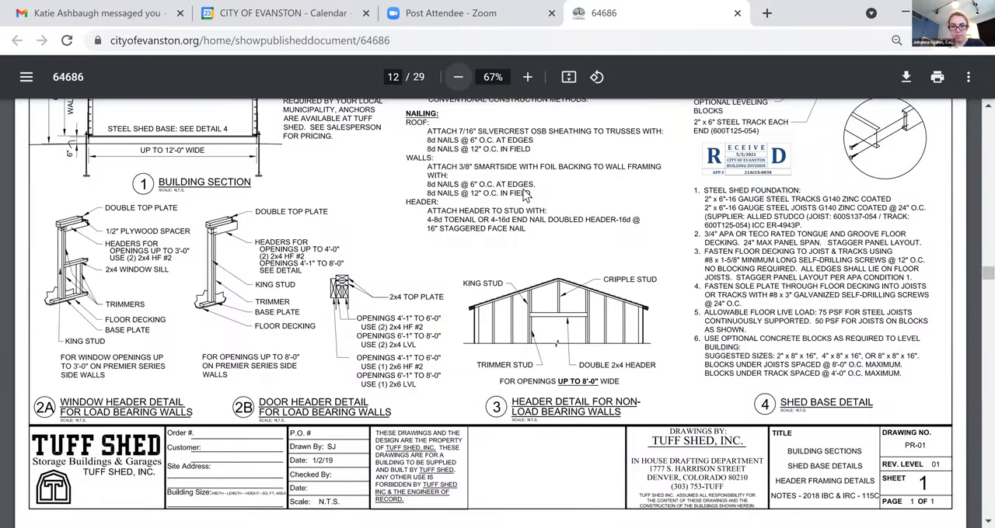
pyautogui.scroll(3)
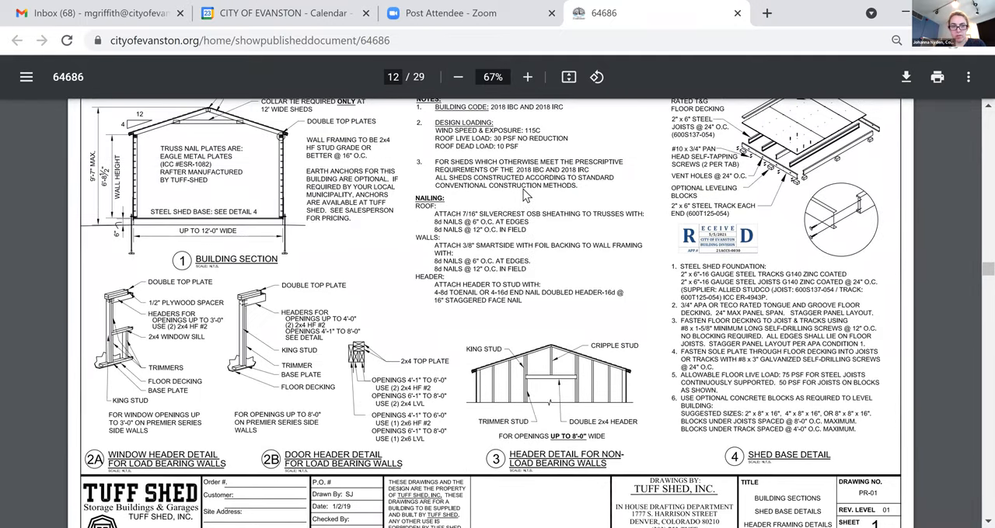
pyautogui.scroll(3)
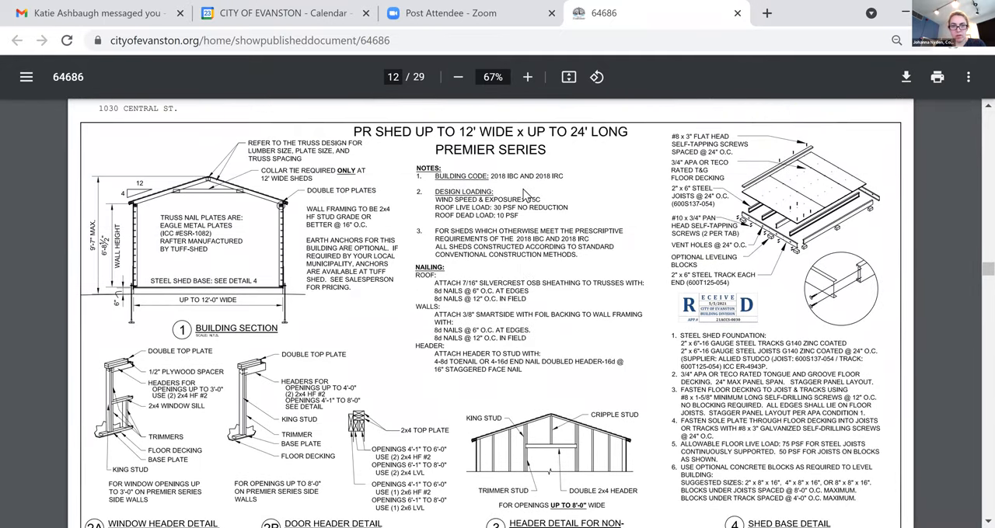
pyautogui.scroll(-3)
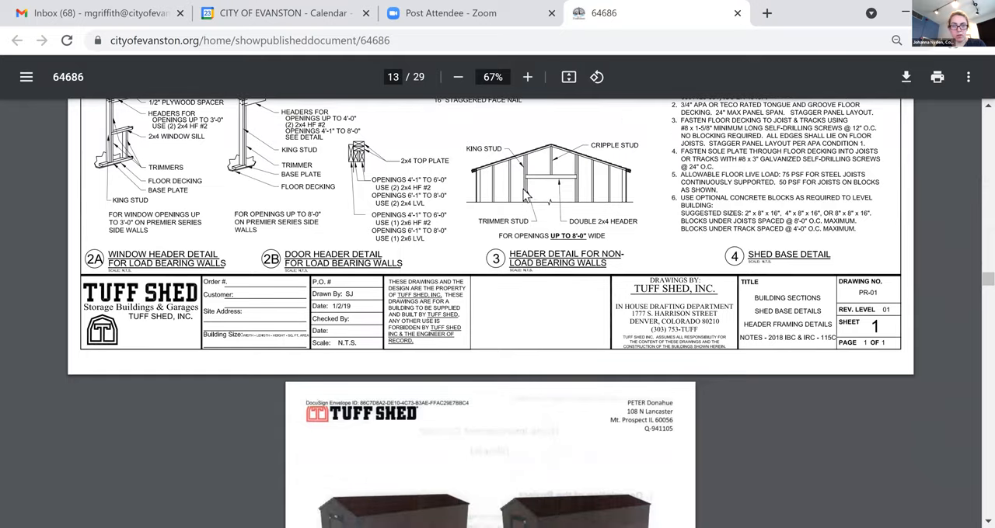
# Scroll down to page 13's Tuff Shed renderings with Base, Options and Jobsite details
pyautogui.scroll(-3)
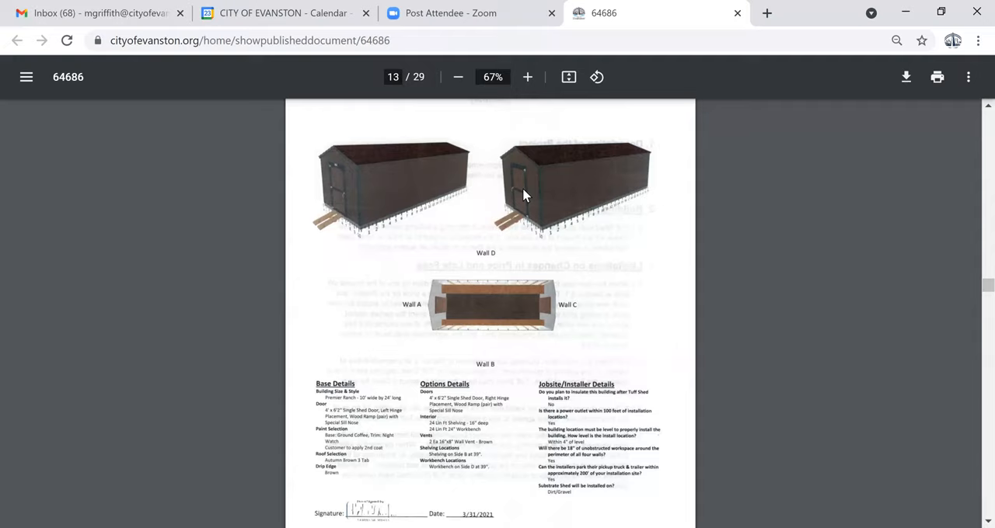
pyautogui.moveTo(761, 152)
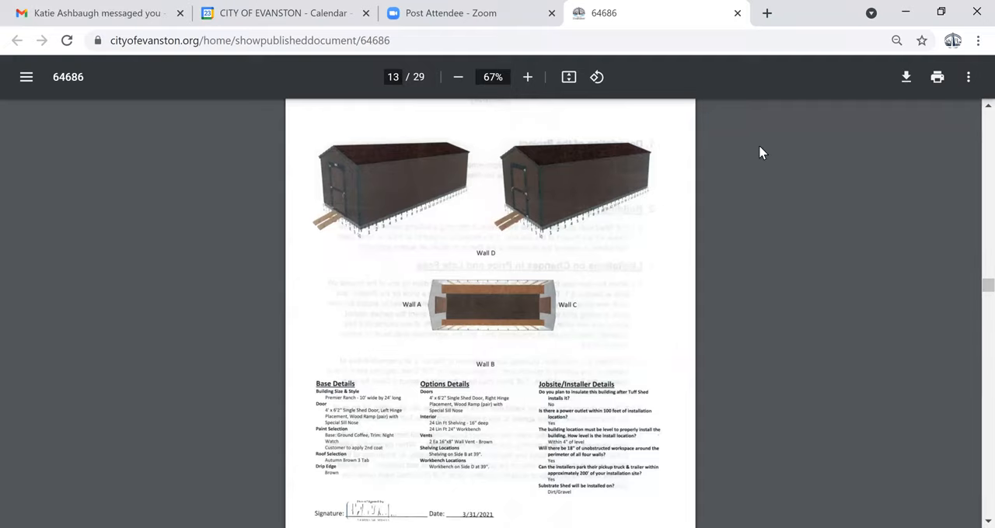
pyautogui.moveTo(766, 141)
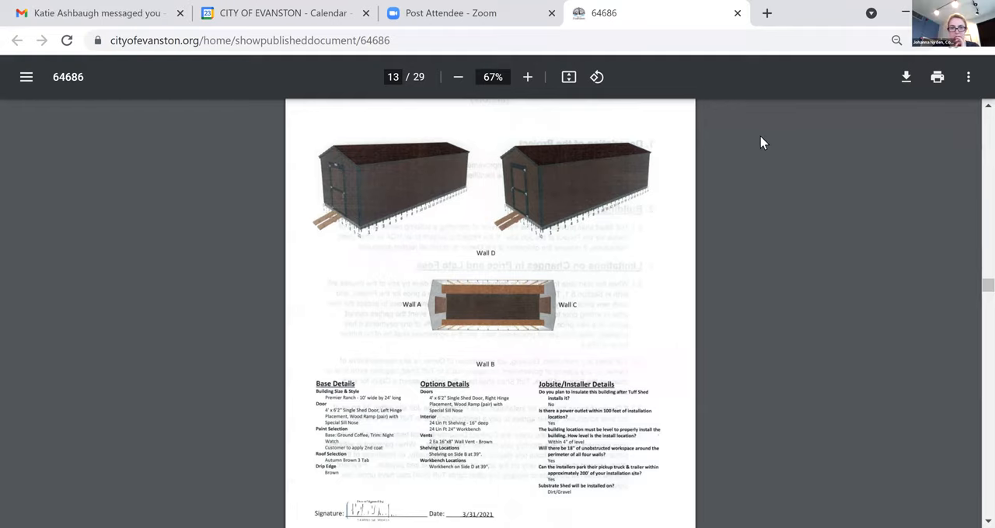
pyautogui.moveTo(723, 184)
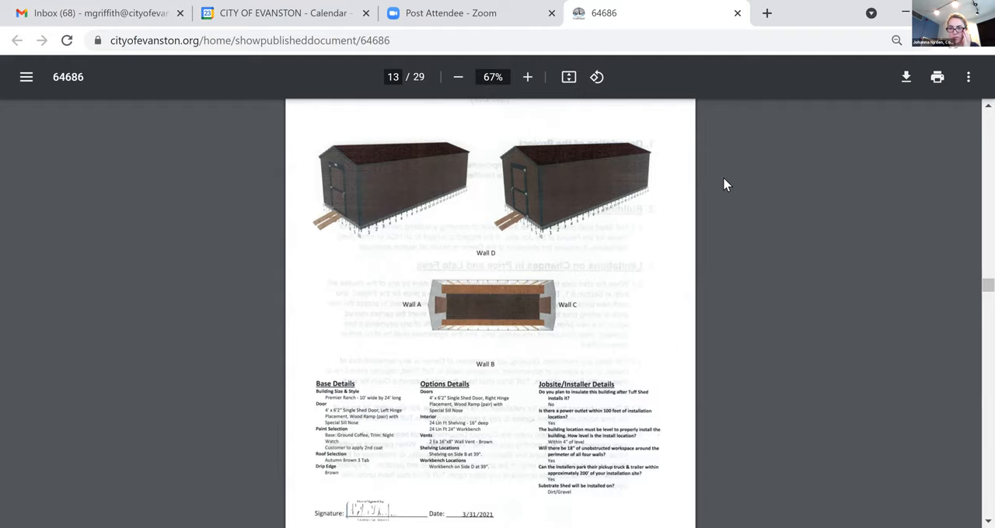
pyautogui.moveTo(762, 198)
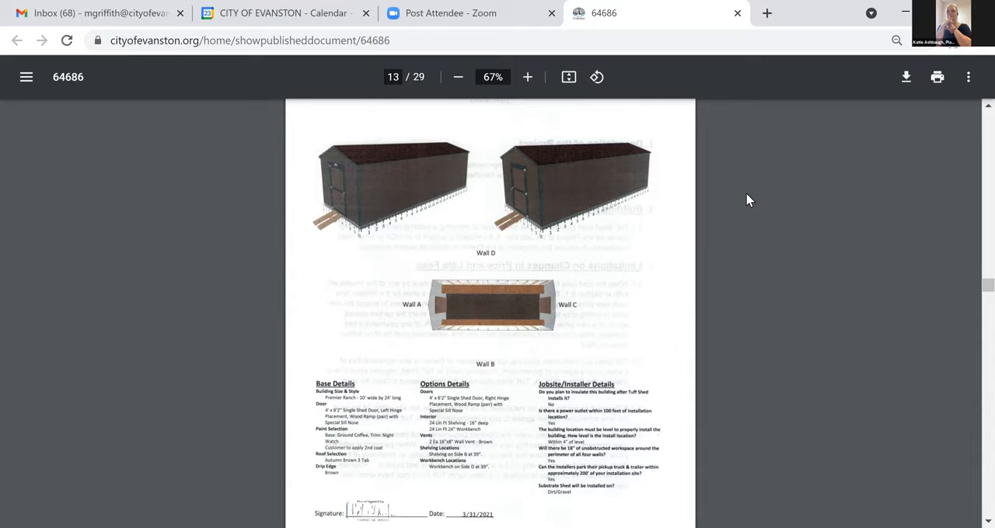
# Scroll up from page 13 past the Tuff Shed drawings to the top of the page 11 site plan
pyautogui.scroll(3)
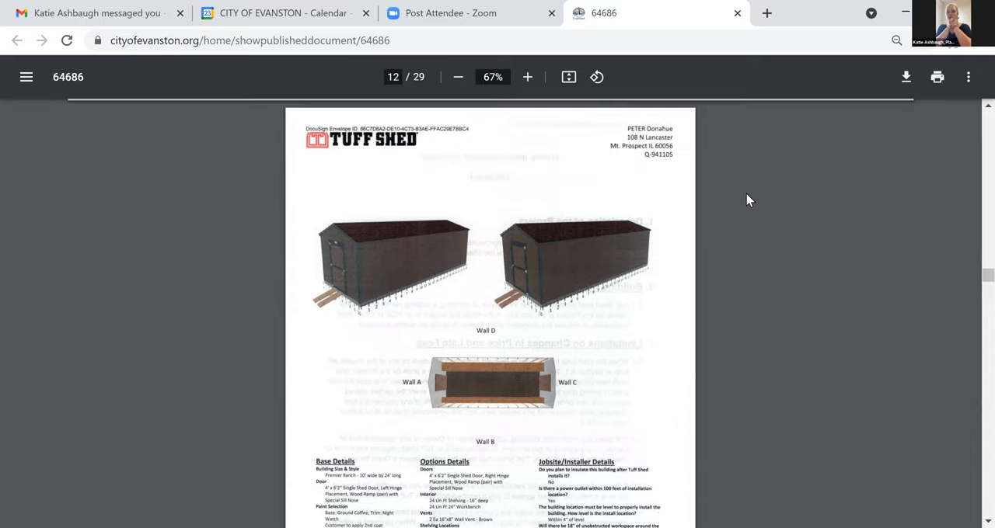
pyautogui.scroll(-3)
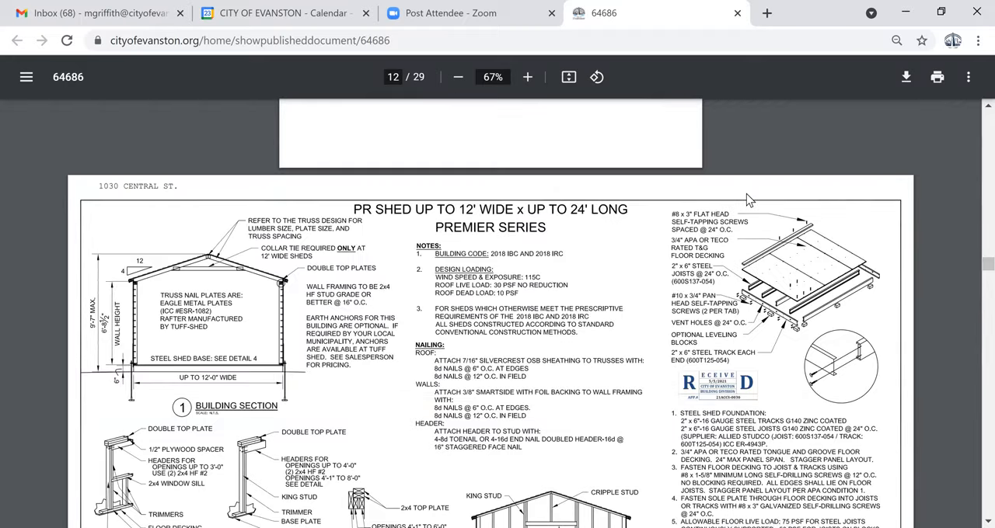
pyautogui.scroll(3)
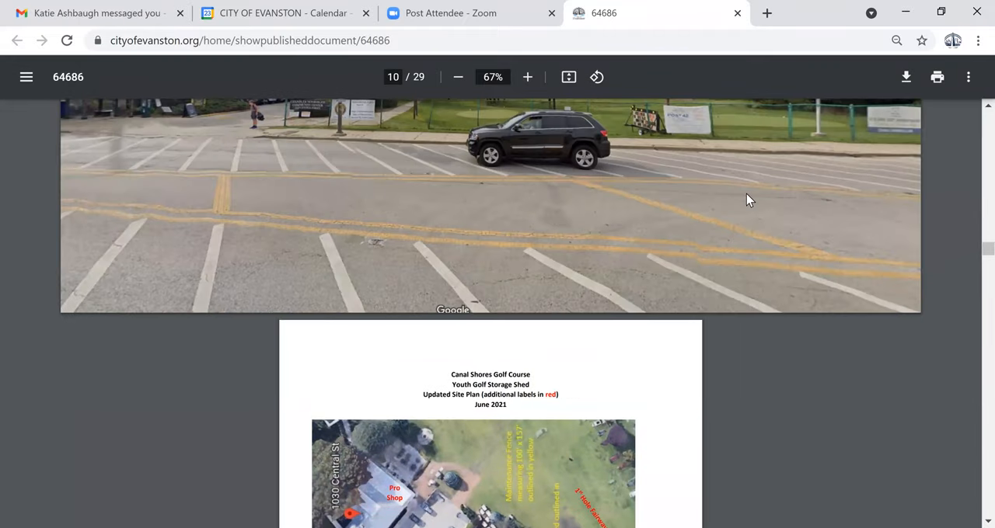
pyautogui.scroll(3)
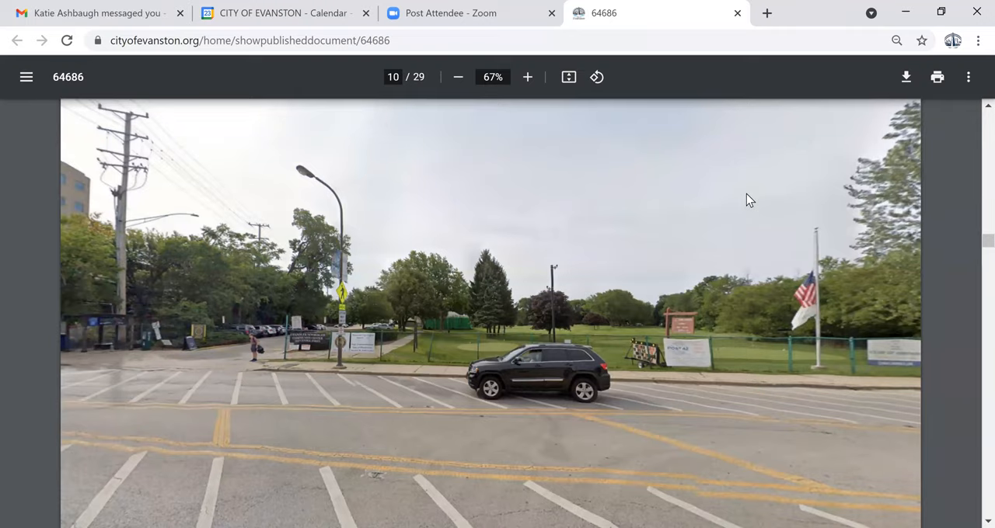
pyautogui.scroll(-3)
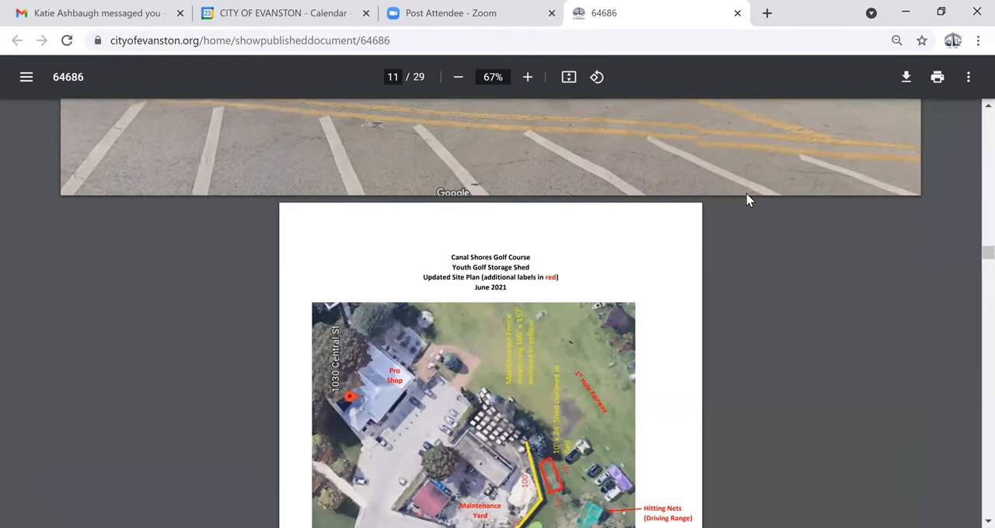
pyautogui.scroll(-3)
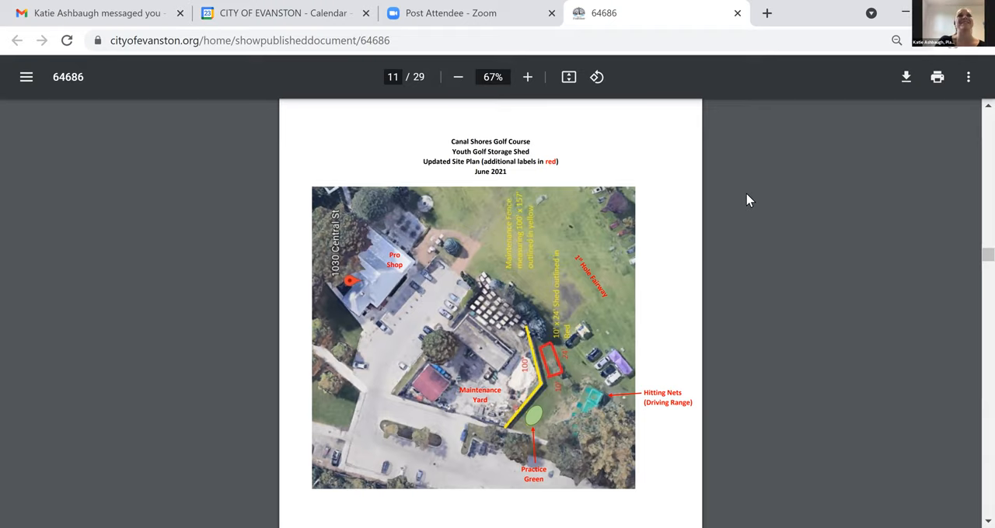
pyautogui.scroll(3)
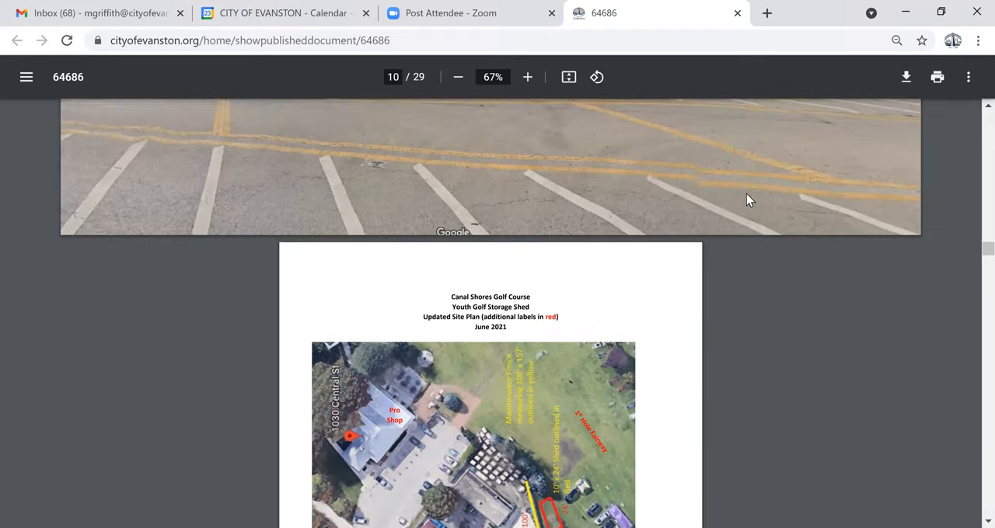
# Scroll up to page 10's street photo of the golf course entrance with the parked black SUV
pyautogui.scroll(3)
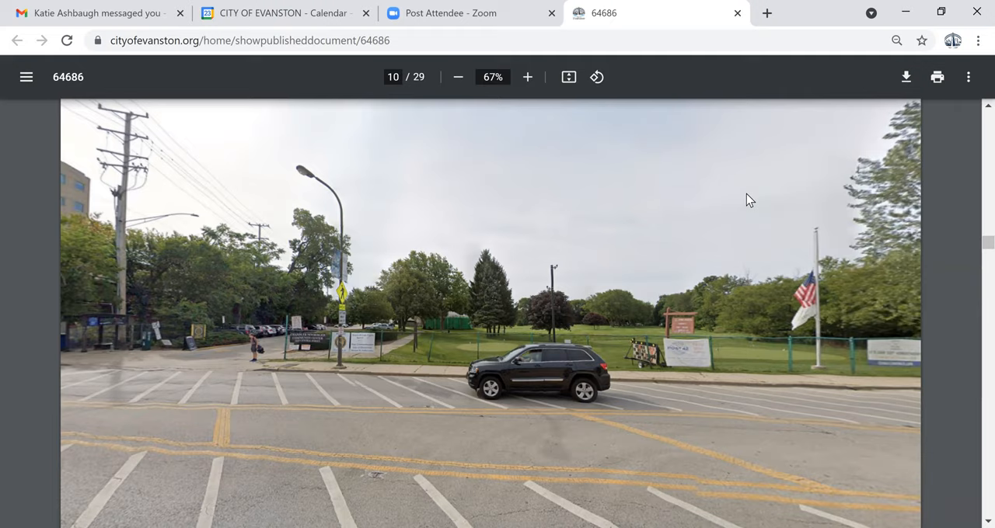
pyautogui.scroll(-3)
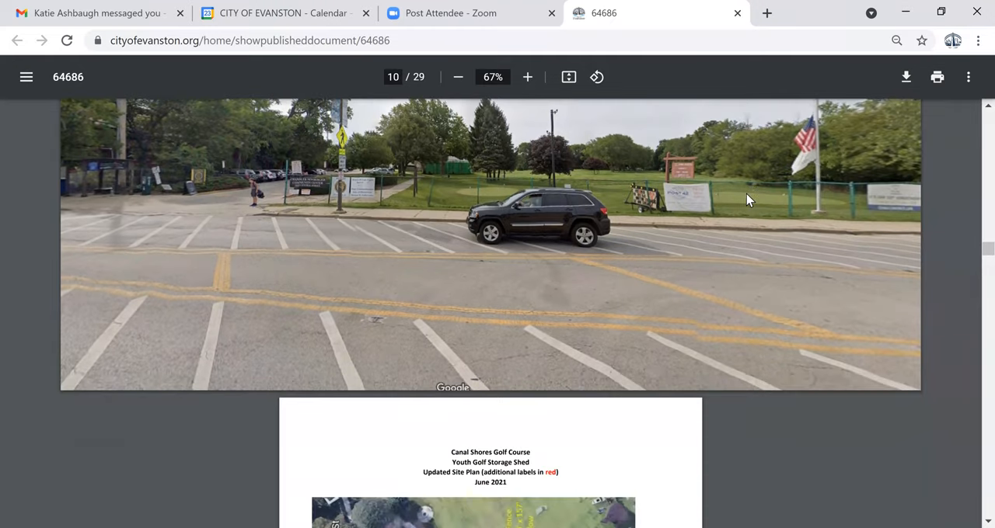
# Scroll down so page 11's full site plan aerial with shed outline and fence is visible
pyautogui.scroll(-3)
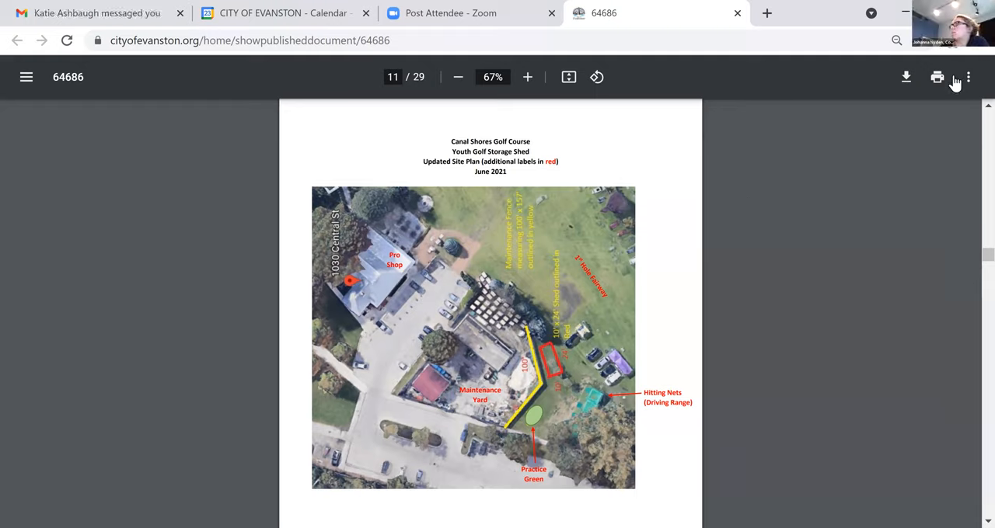
pyautogui.moveTo(766, 239)
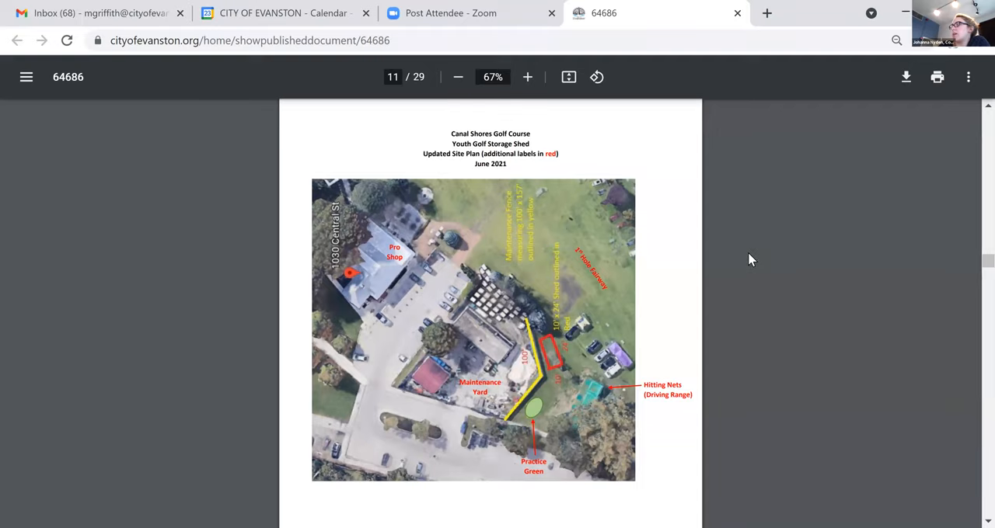
# Scroll down from page 20 to page 22's Live Inspired mural concept for the Trulee Evanston wall
pyautogui.scroll(-3)
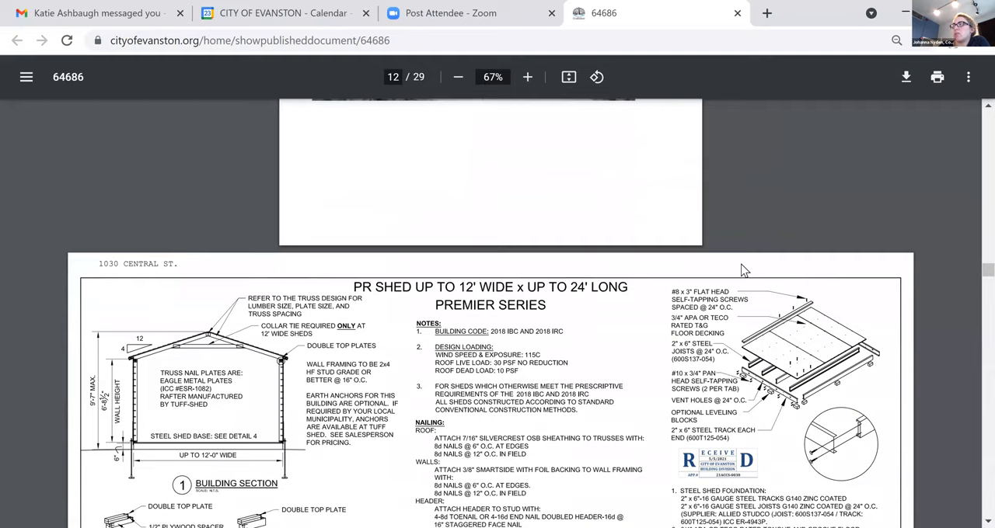
pyautogui.scroll(-3)
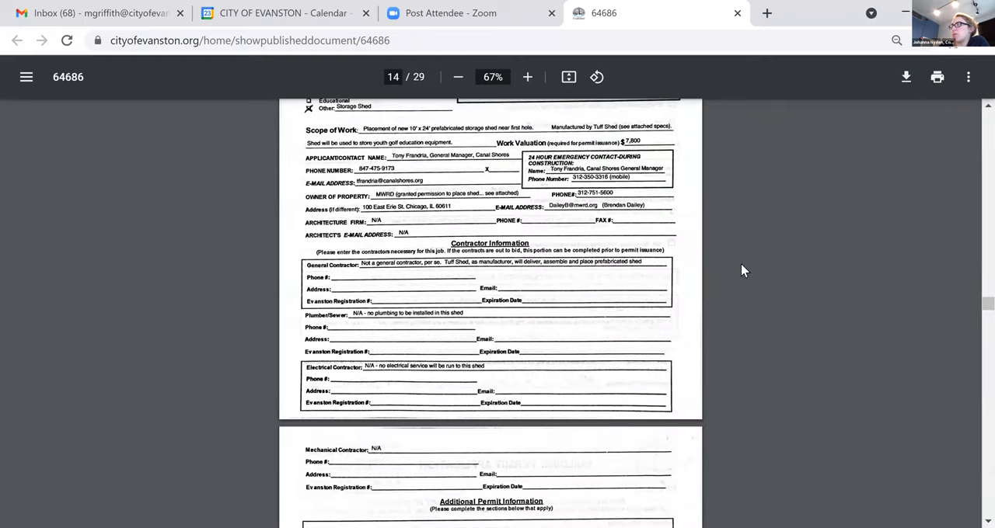
pyautogui.scroll(-3)
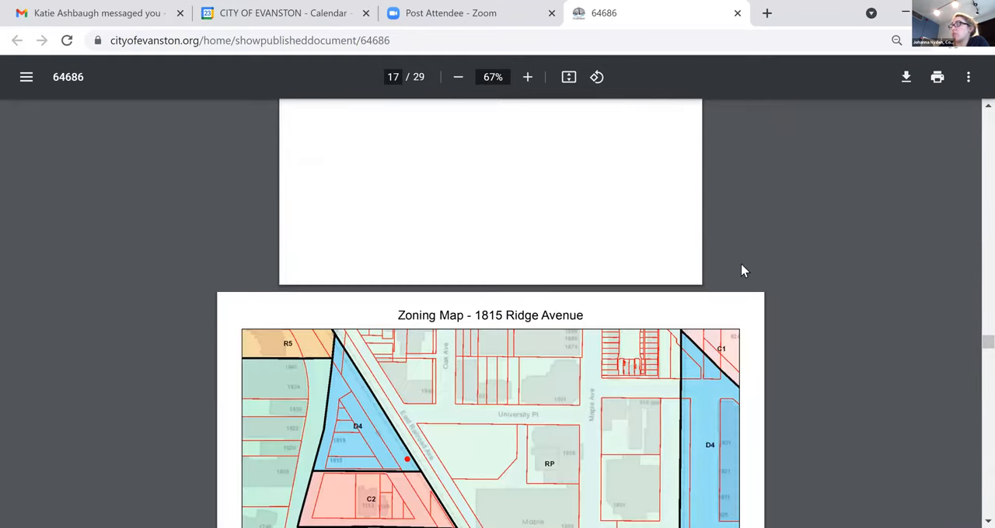
pyautogui.scroll(-3)
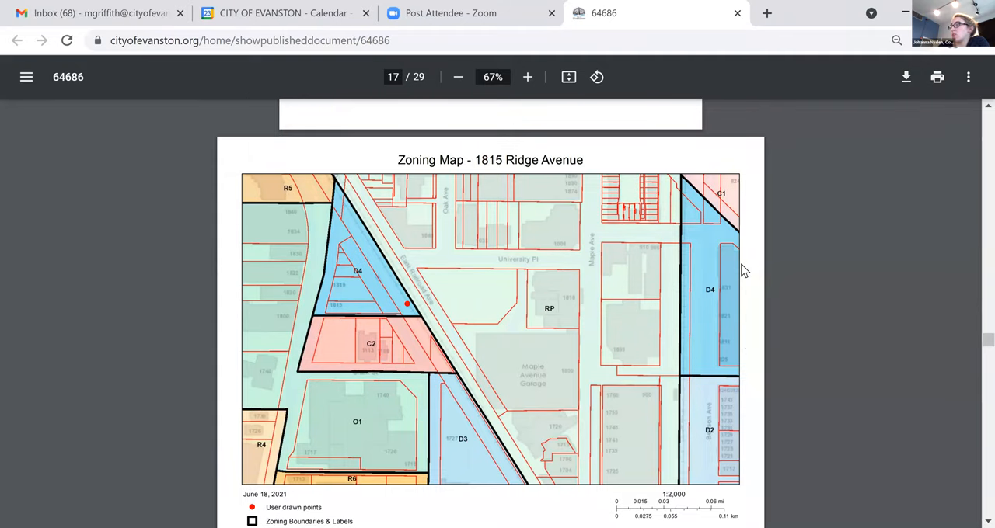
pyautogui.scroll(-3)
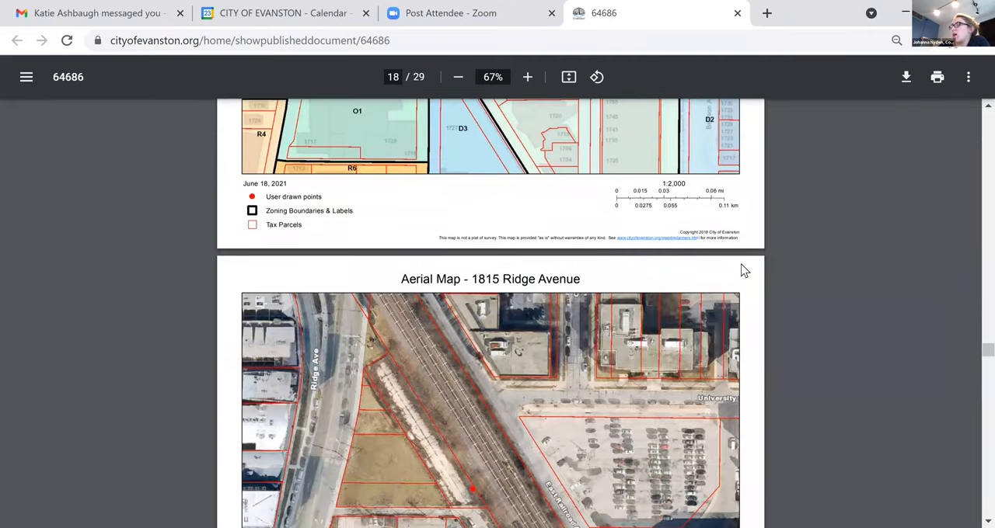
pyautogui.scroll(-3)
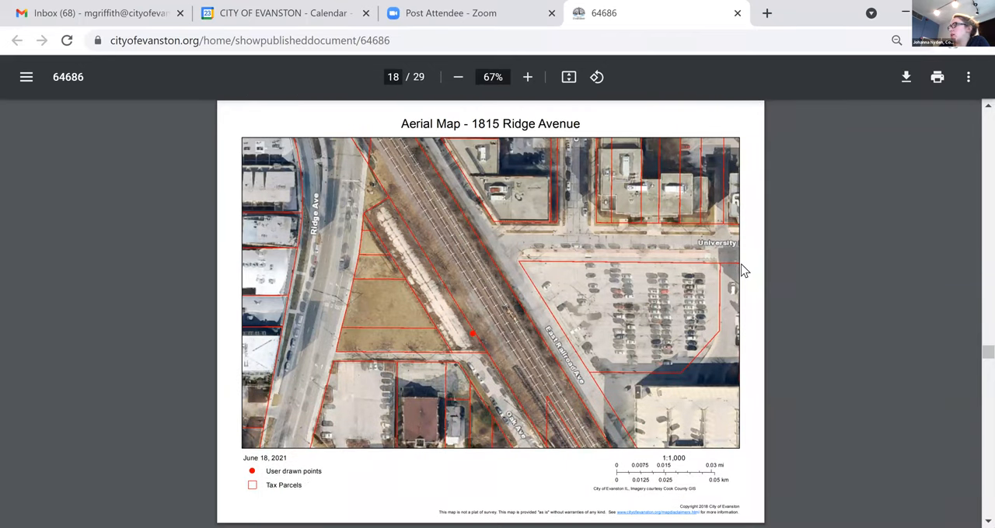
pyautogui.scroll(-3)
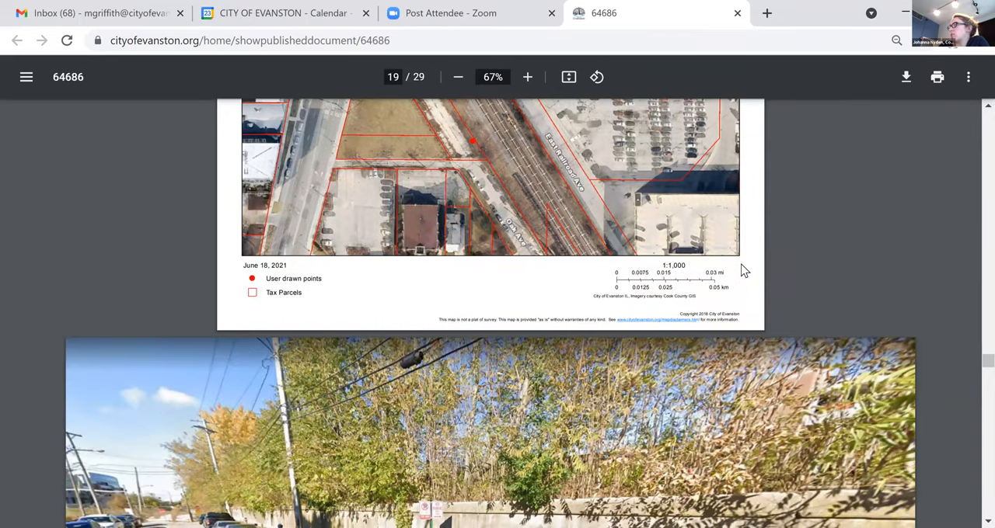
pyautogui.scroll(-3)
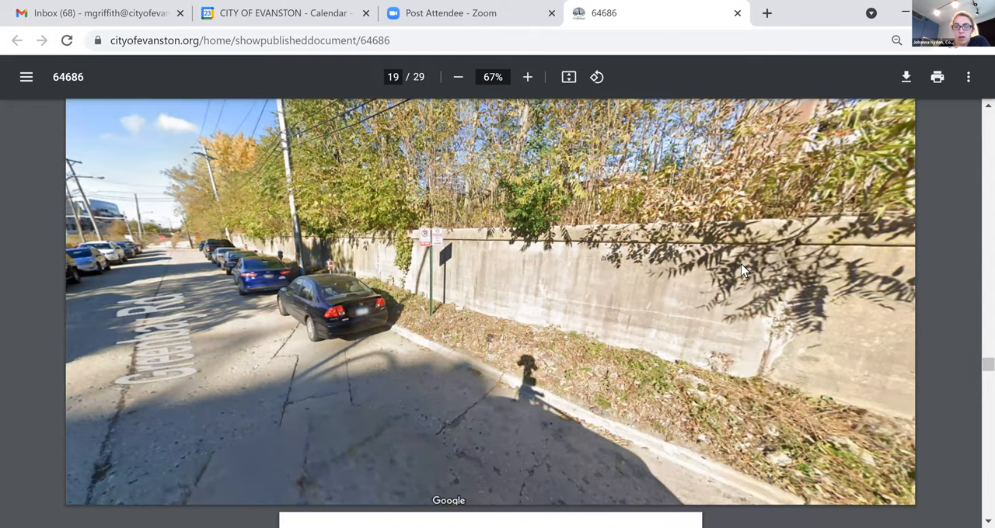
pyautogui.scroll(-3)
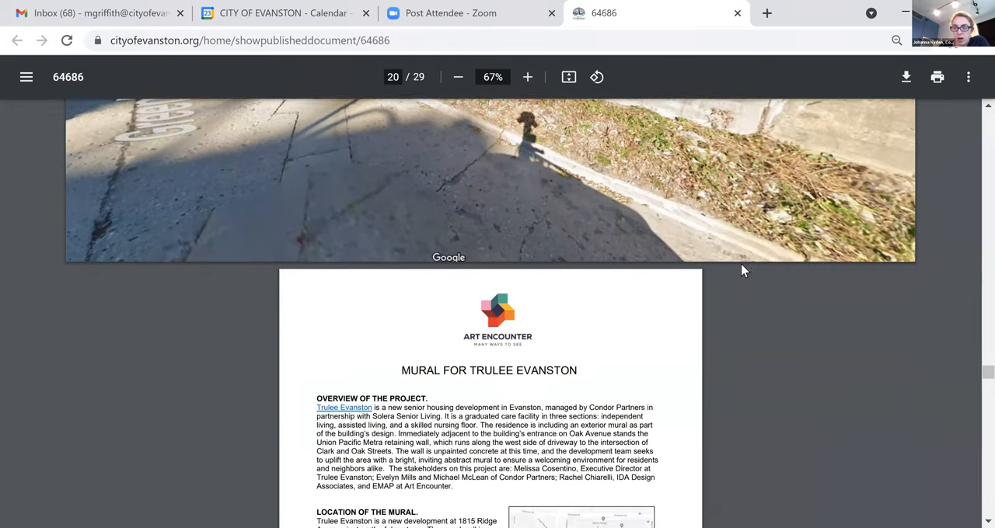
pyautogui.scroll(-3)
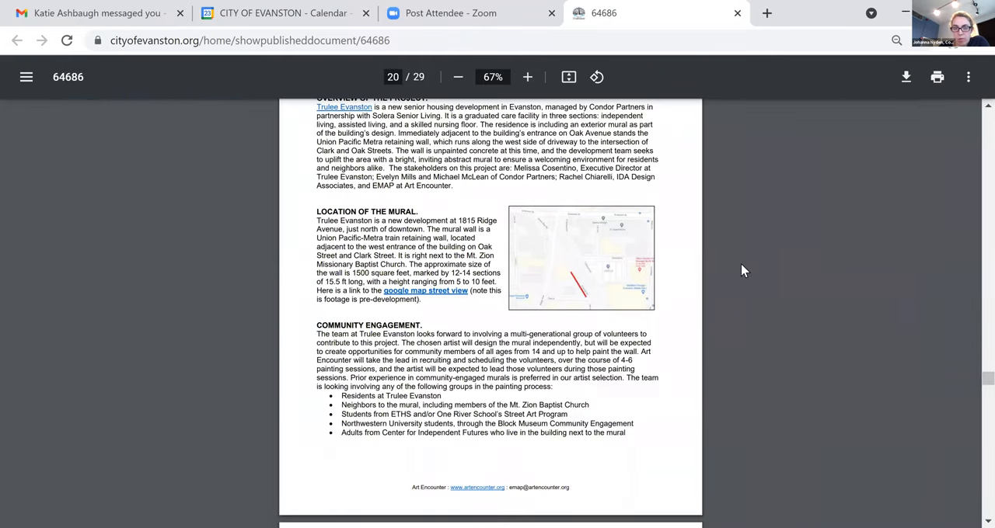
pyautogui.scroll(-3)
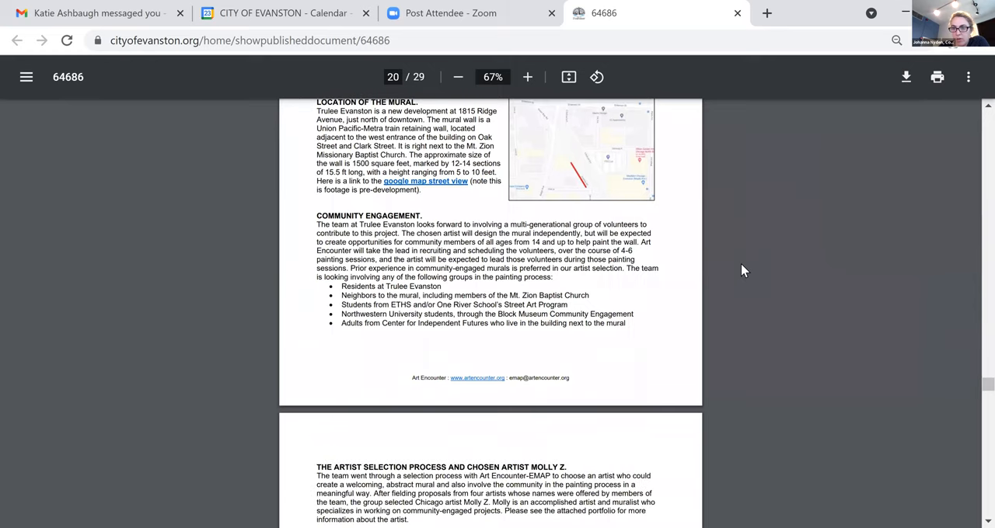
pyautogui.scroll(-3)
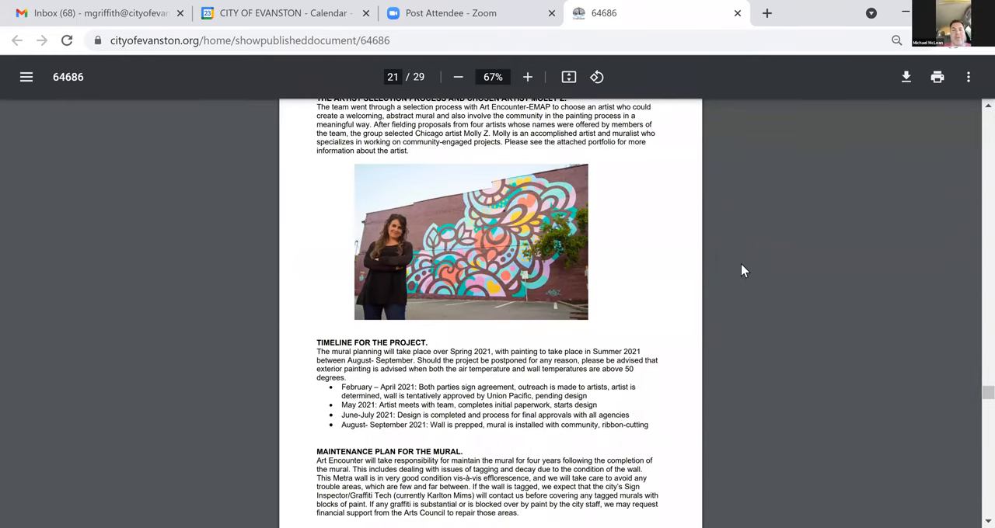
pyautogui.scroll(-3)
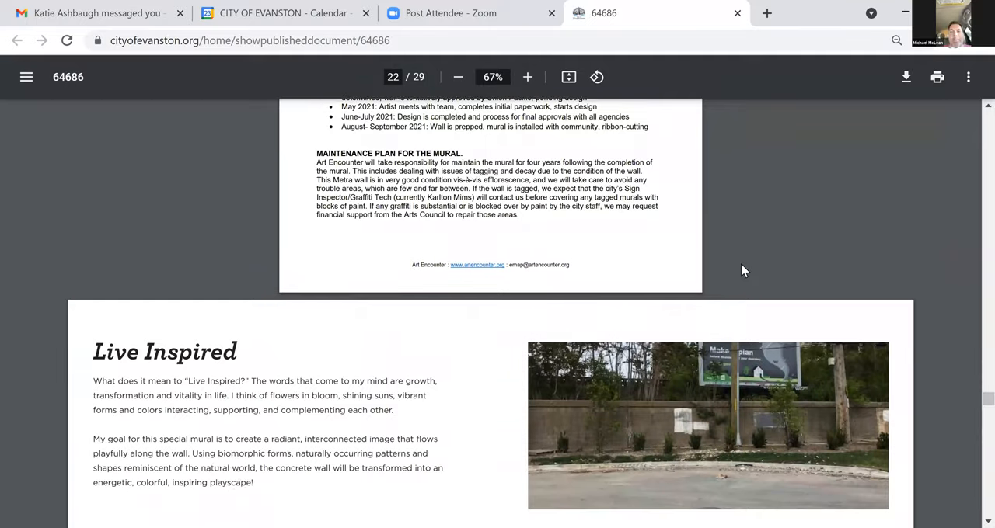
pyautogui.scroll(-3)
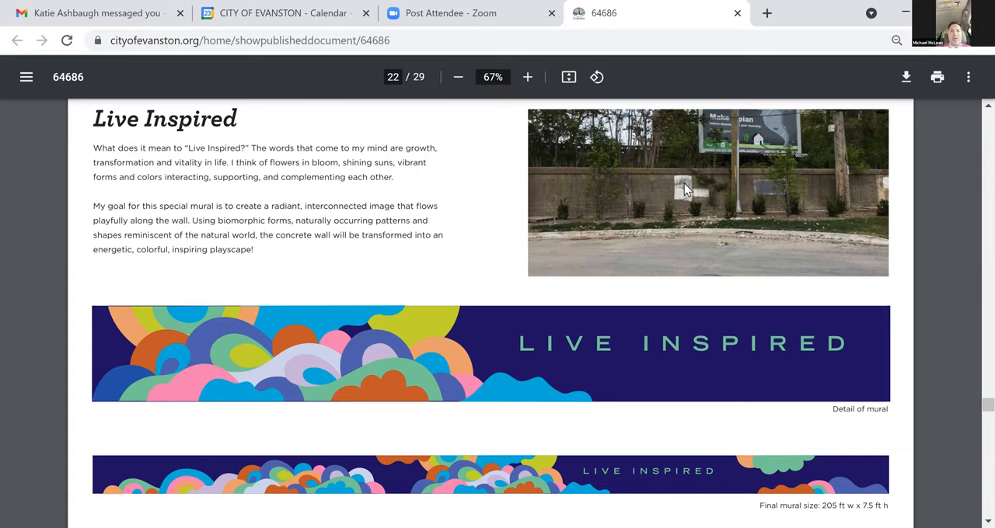
pyautogui.moveTo(923, 55)
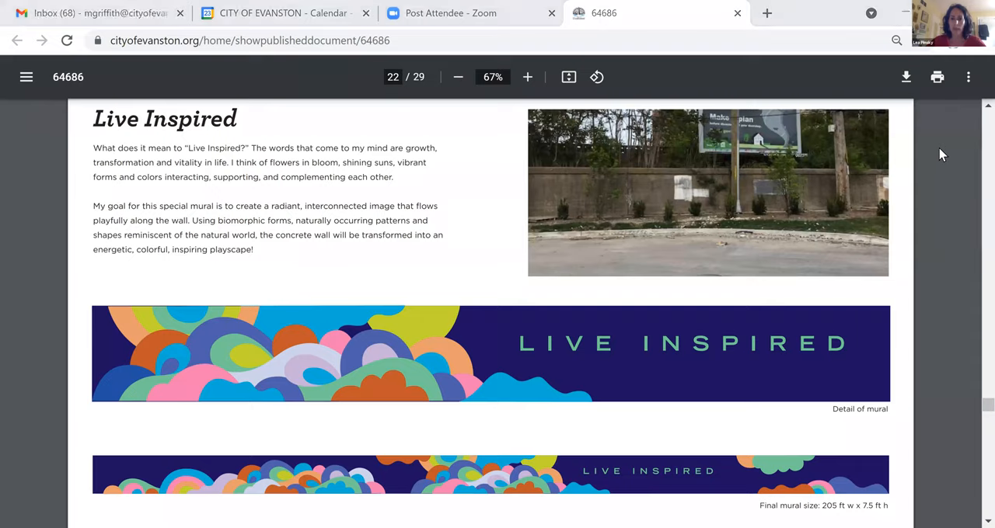
pyautogui.moveTo(606, 109)
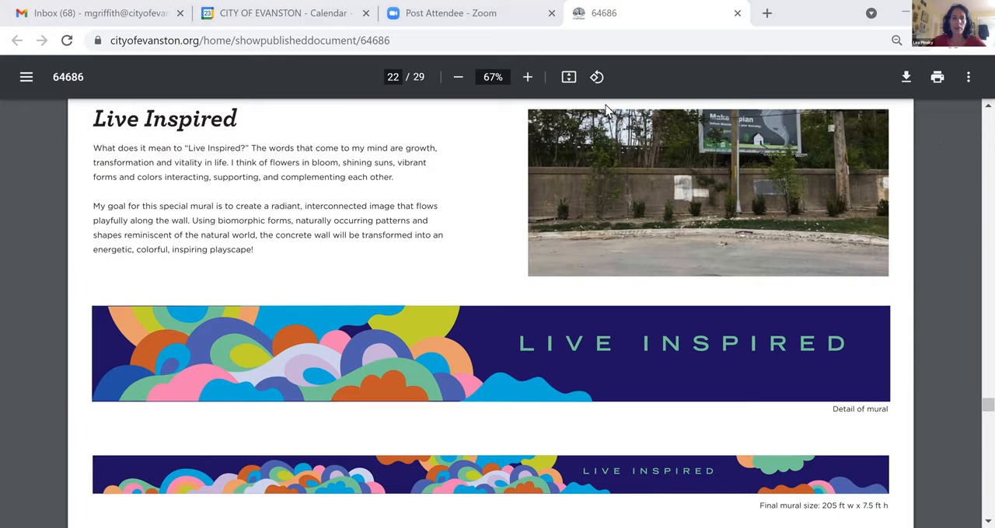
pyautogui.moveTo(641, 95)
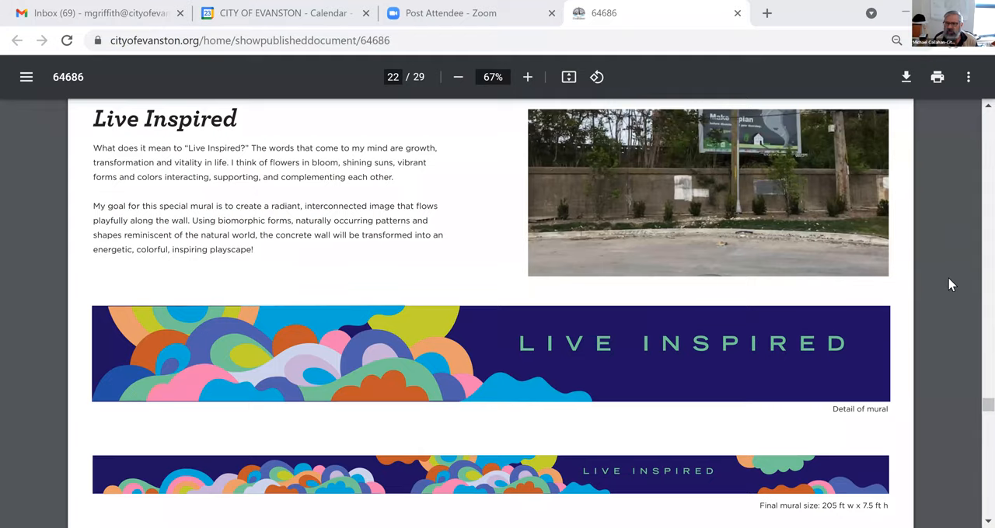
pyautogui.scroll(3)
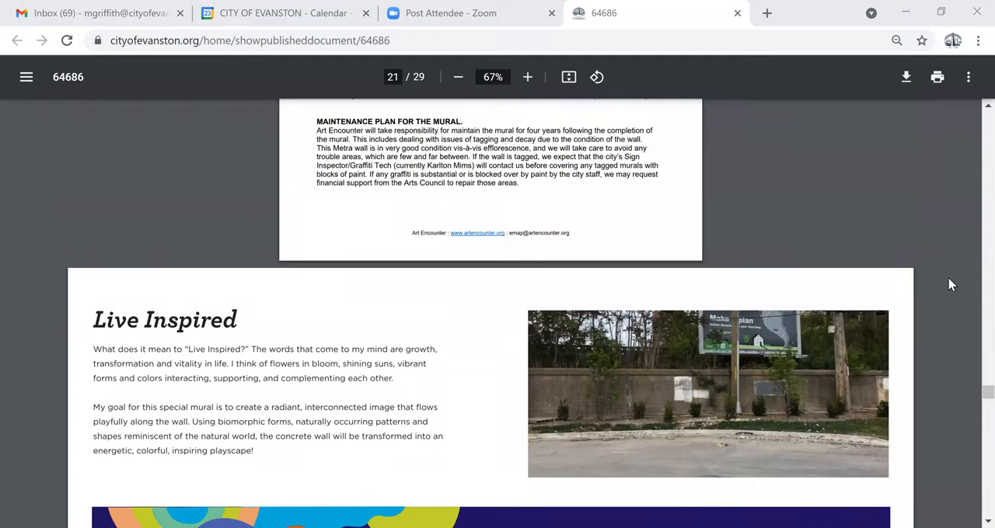
pyautogui.scroll(3)
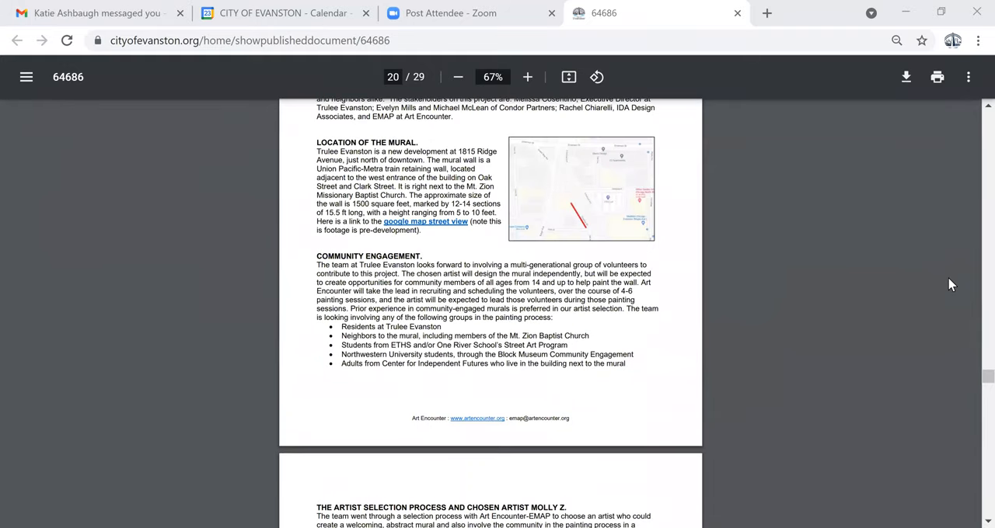
pyautogui.scroll(3)
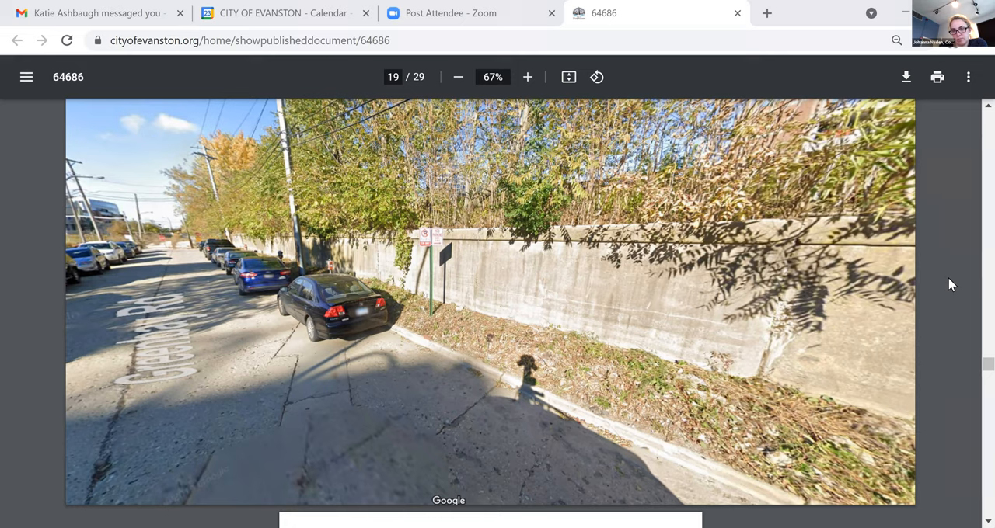
pyautogui.moveTo(917, 189)
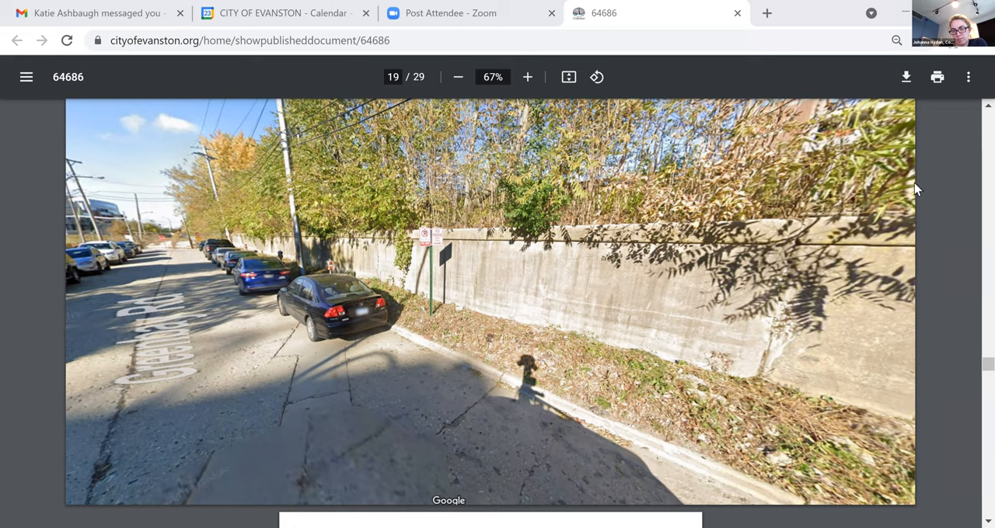